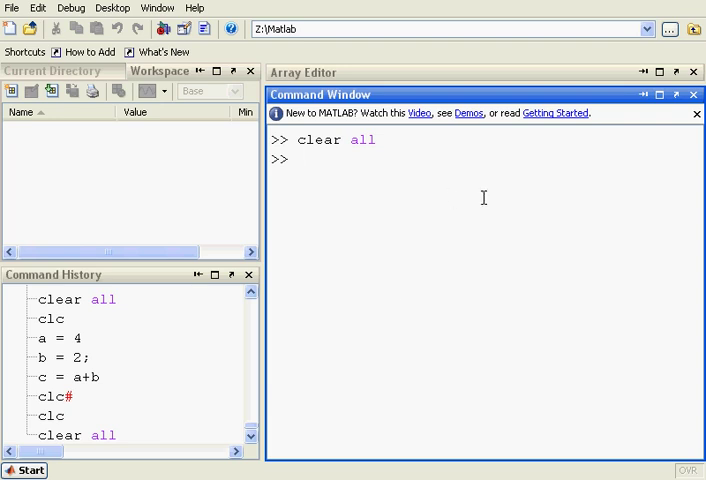
mouse_move(658, 52)
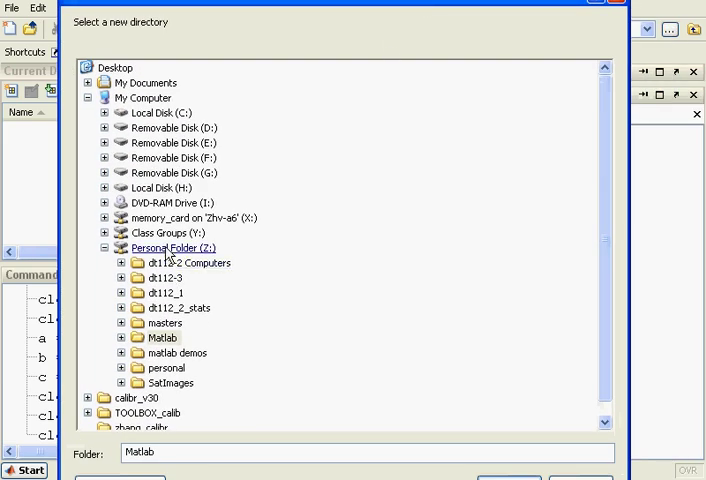
Confirm Z:\Matlab as working folder, view its file listing, then return to the Workspace view
left_click(162, 338)
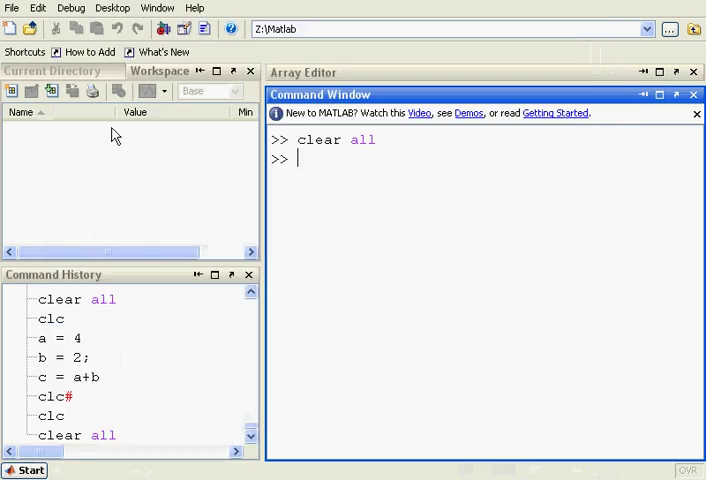
left_click(52, 70)
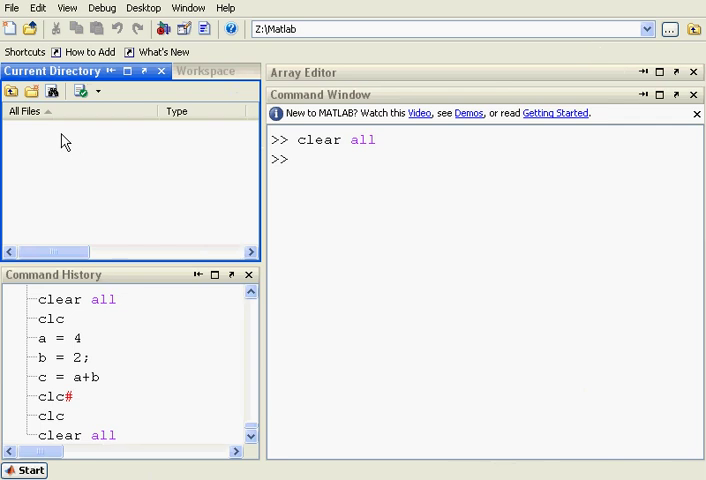
mouse_move(196, 96)
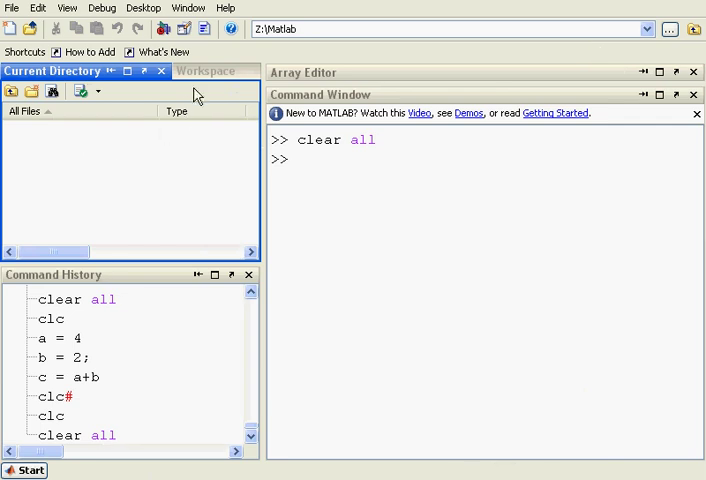
left_click(204, 72)
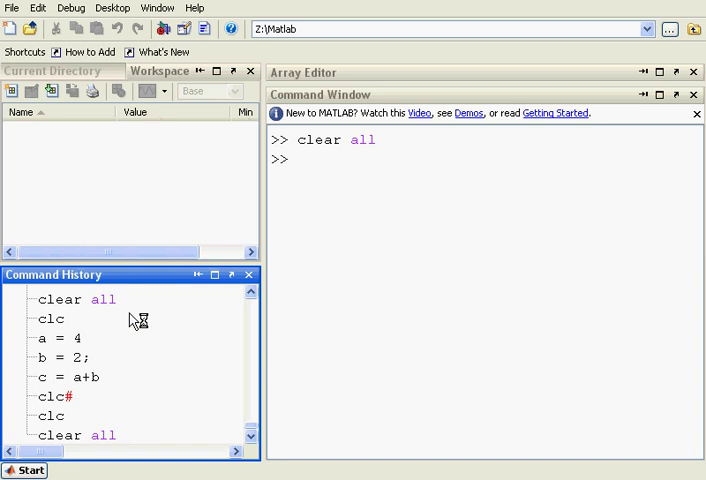
mouse_move(164, 348)
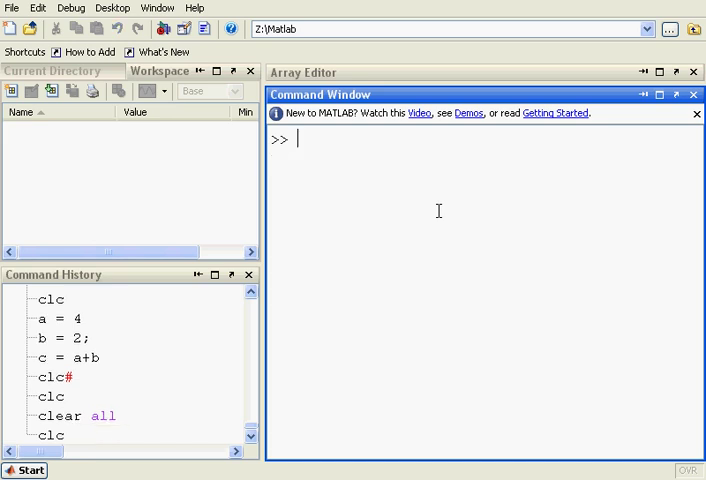
Run pwd showing Z:\Matlab and dir listing the empty folder, then begin entering a = 2
type("pw")
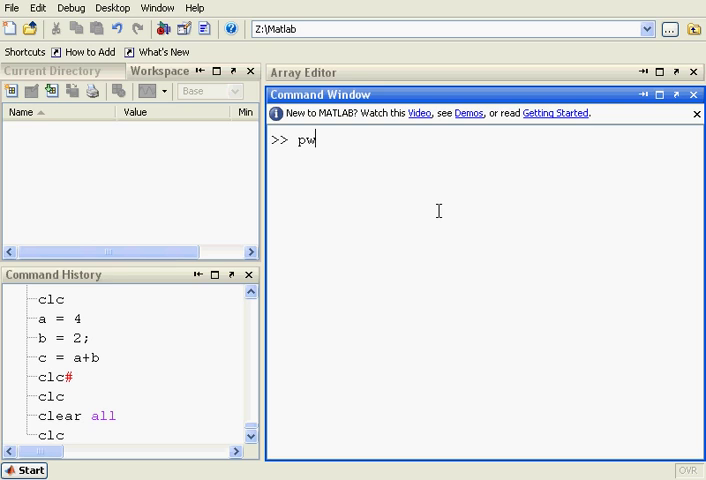
key("Return")
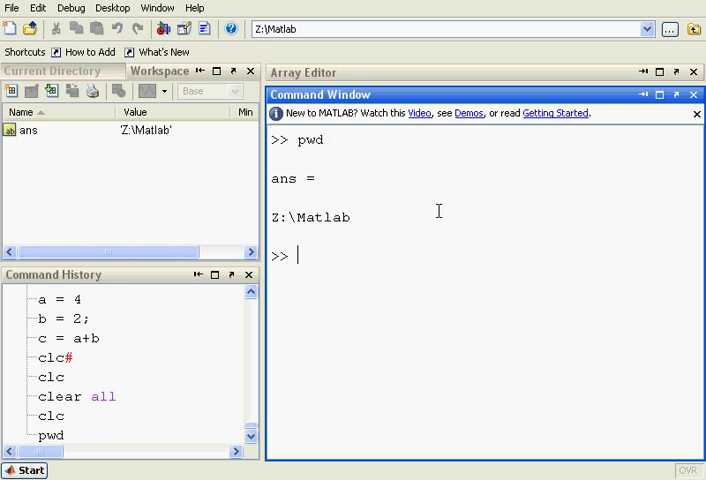
type("d")
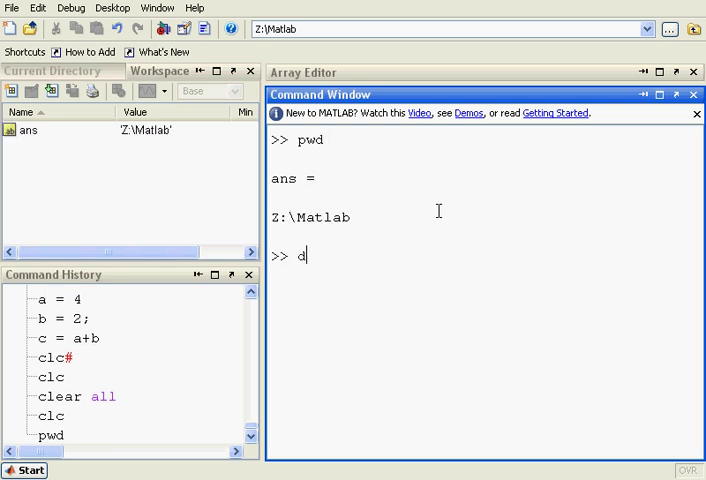
key("Return")
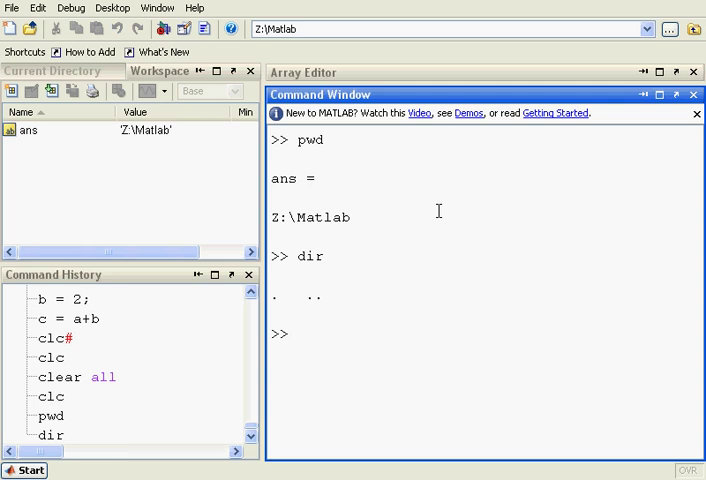
type("a = 2")
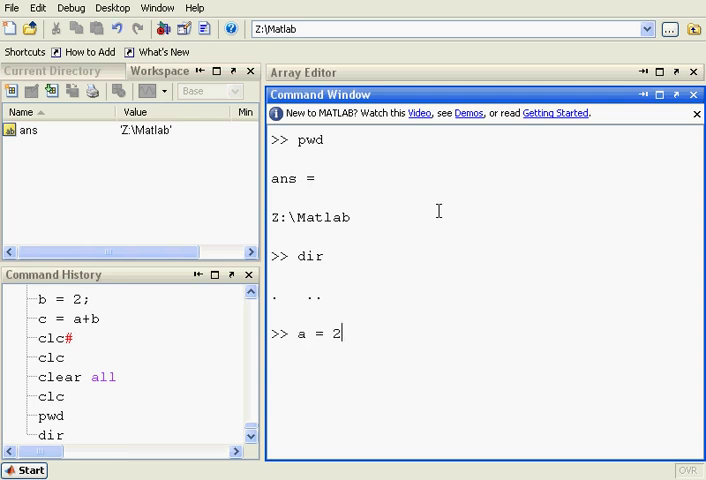
Assign a = 2 silently with a semicolon, b = 4, and compute c = a+b giving 6
type(";")
type("b =")
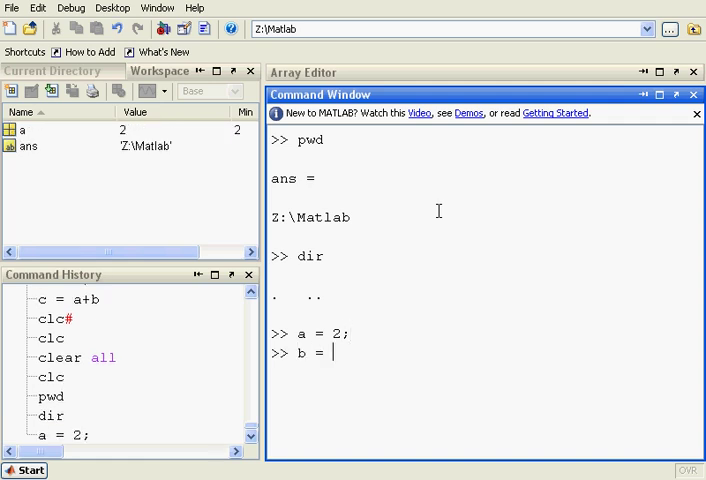
type("4")
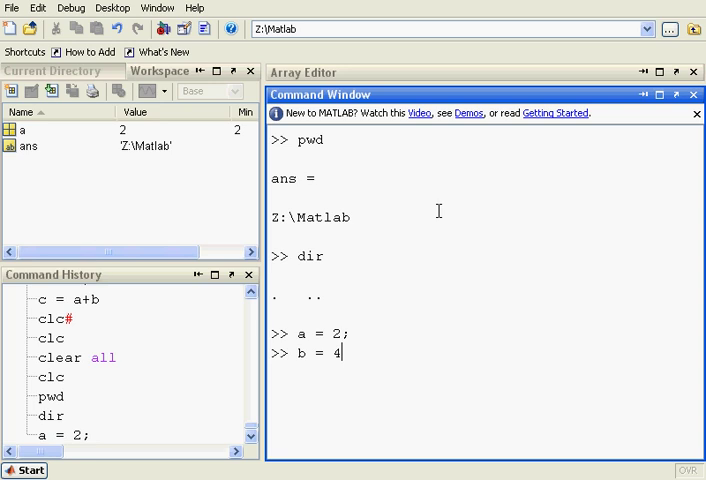
key("Return")
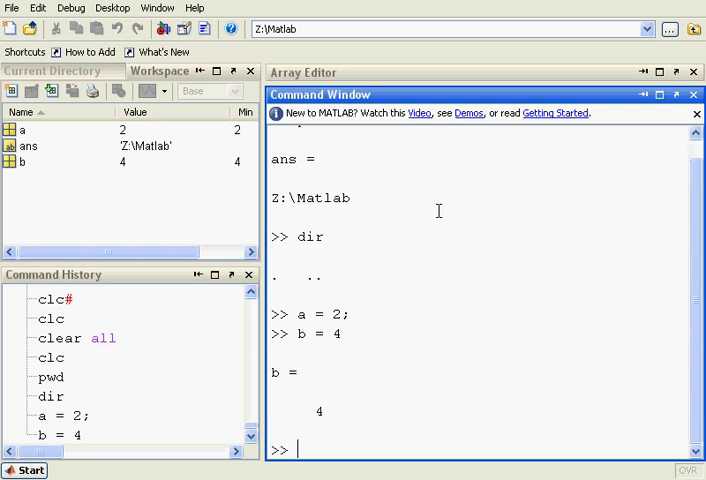
type("c = a")
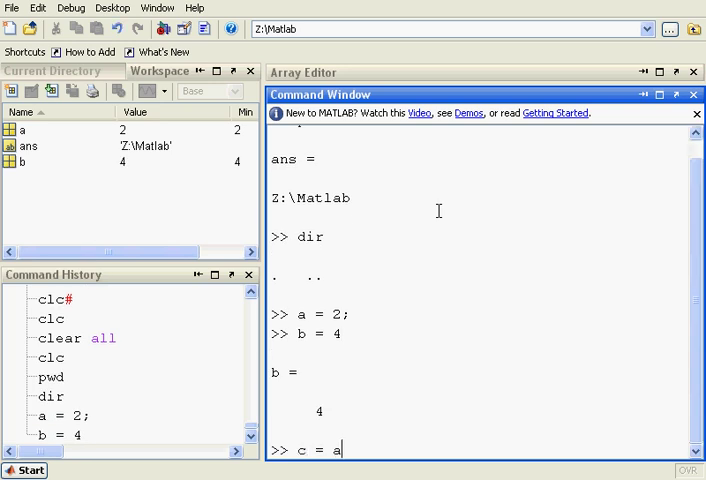
key("Return")
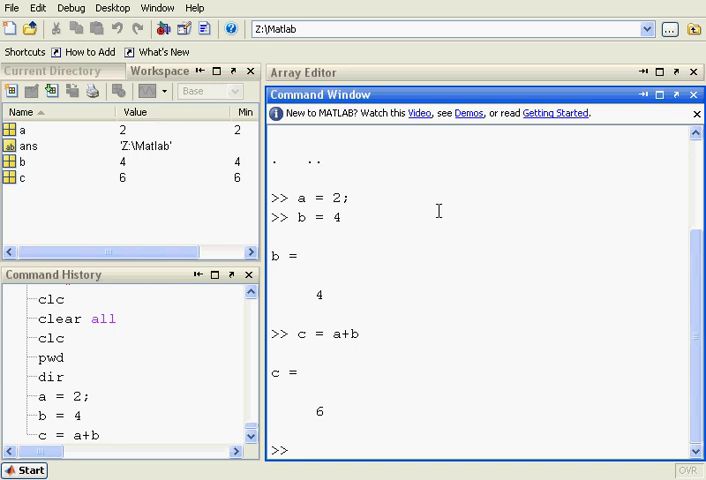